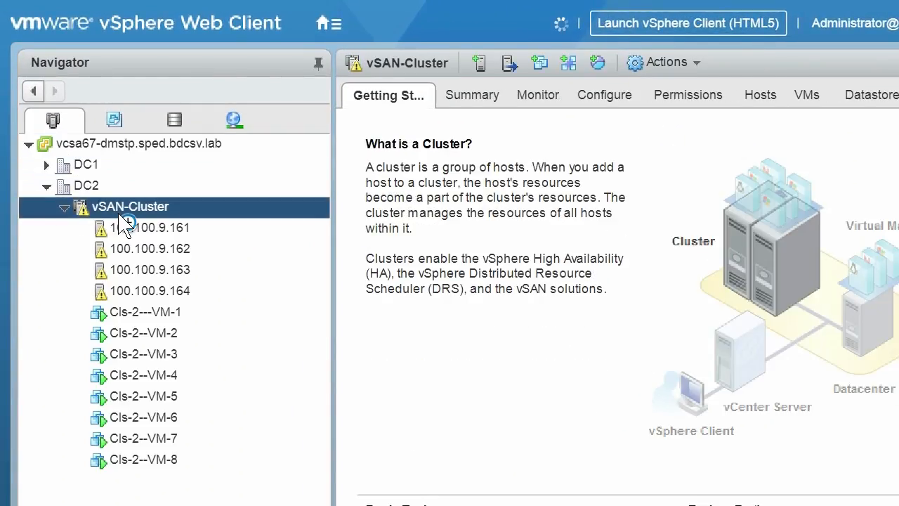
Launch Firmware Update from vSAN-Cluster's All OpenManageIntegration Actions menu
{"action": "right_click", "coordinate": [129, 207]}
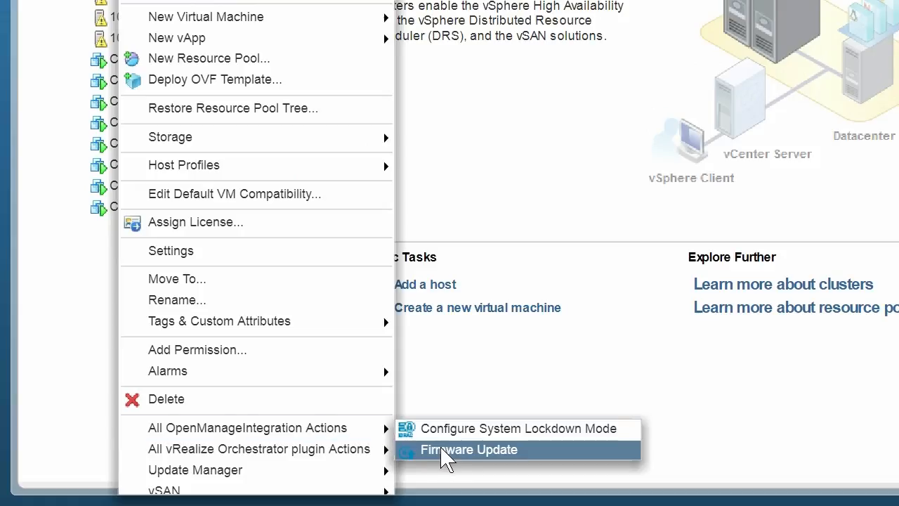
{"action": "left_click", "coordinate": [470, 450]}
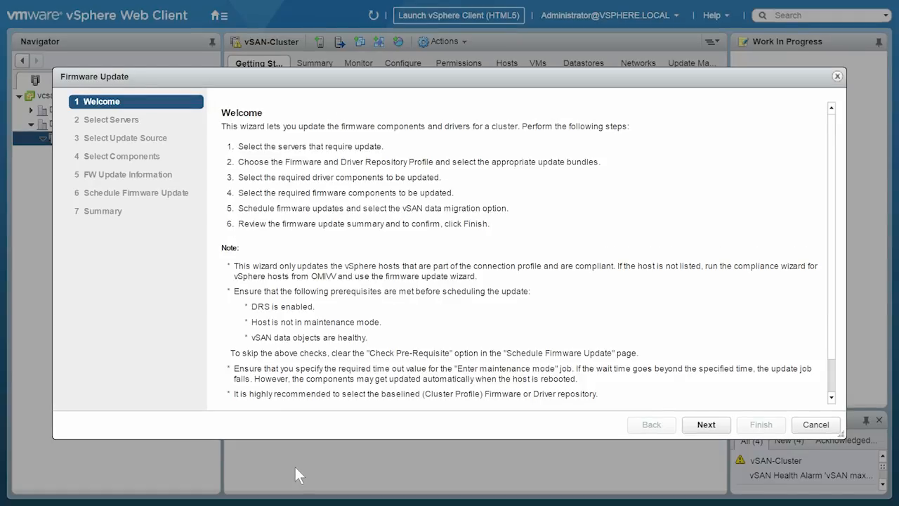
{"action": "mouse_move", "coordinate": [372, 481]}
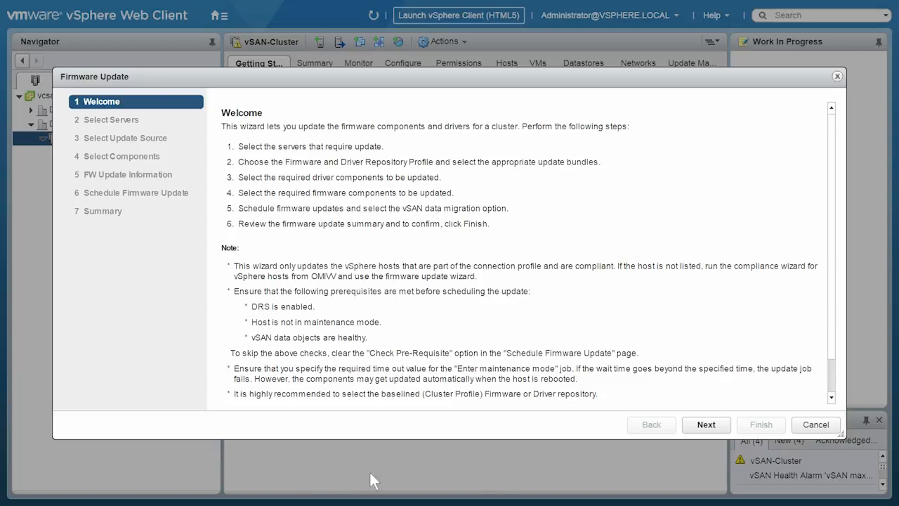
Move to Select Servers and select all four vSAN-Cluster hosts
{"action": "left_click", "coordinate": [706, 425]}
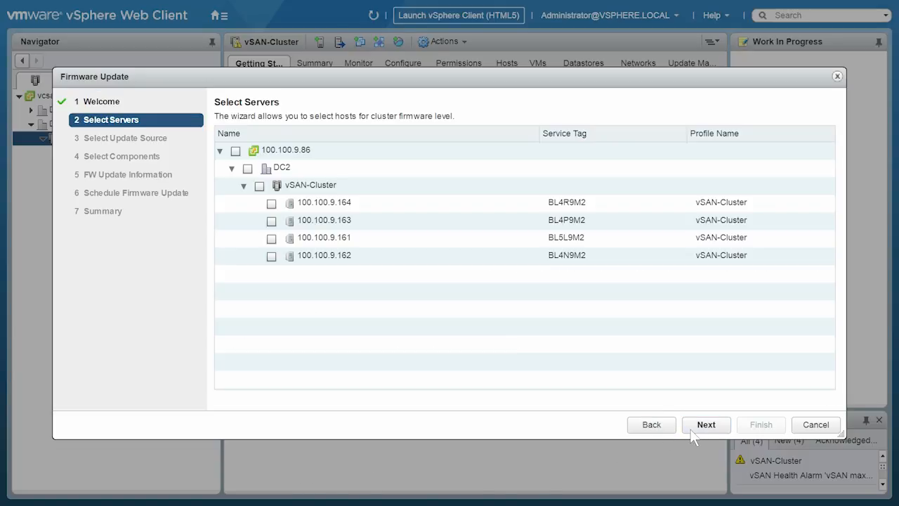
{"action": "left_click", "coordinate": [236, 149]}
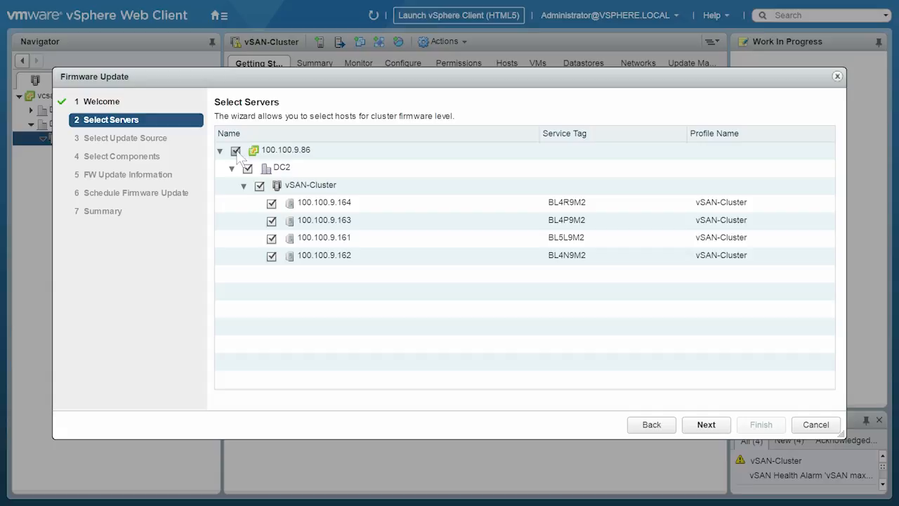
Move to Select Update Source, keeping Repoprofile1, Repoprofile2 and the PowerEdge R740xd bundle
{"action": "left_click", "coordinate": [705, 424]}
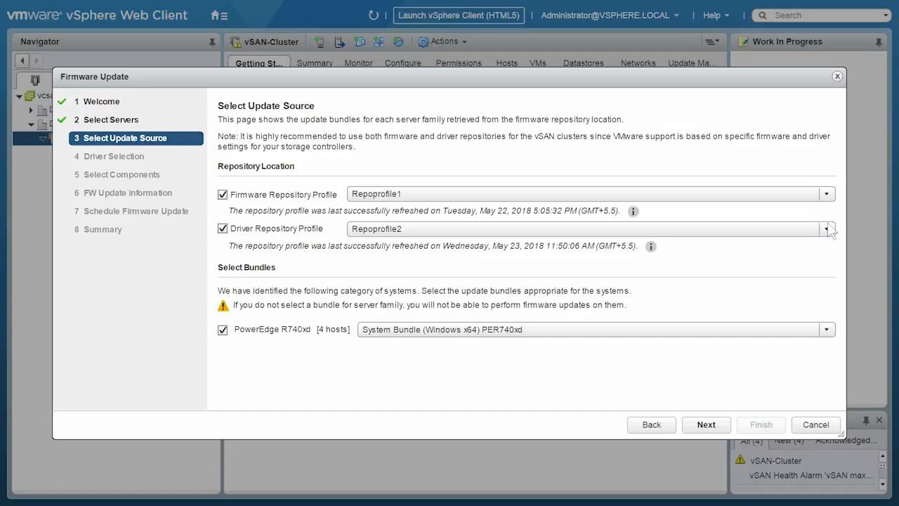
{"action": "mouse_move", "coordinate": [823, 254]}
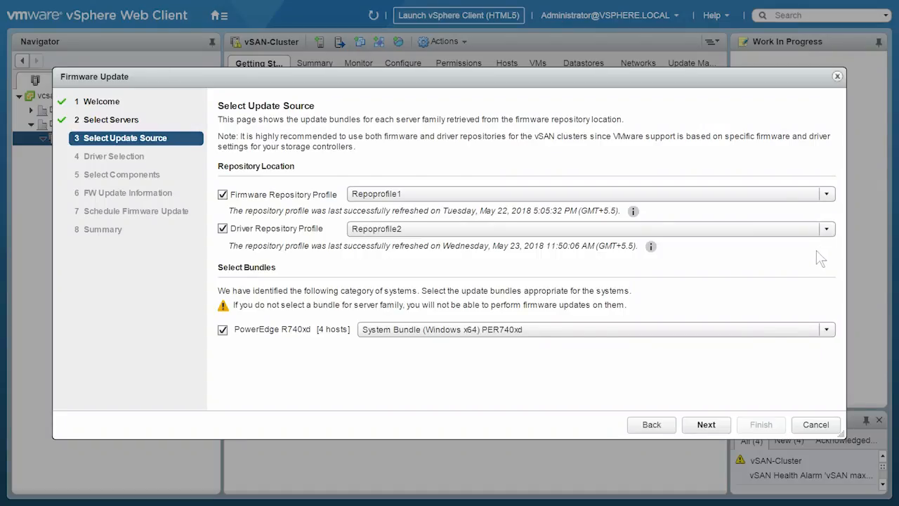
Mark a driver on Driver Selection, accept the components, and reach FW Update Information
{"action": "left_click", "coordinate": [705, 424]}
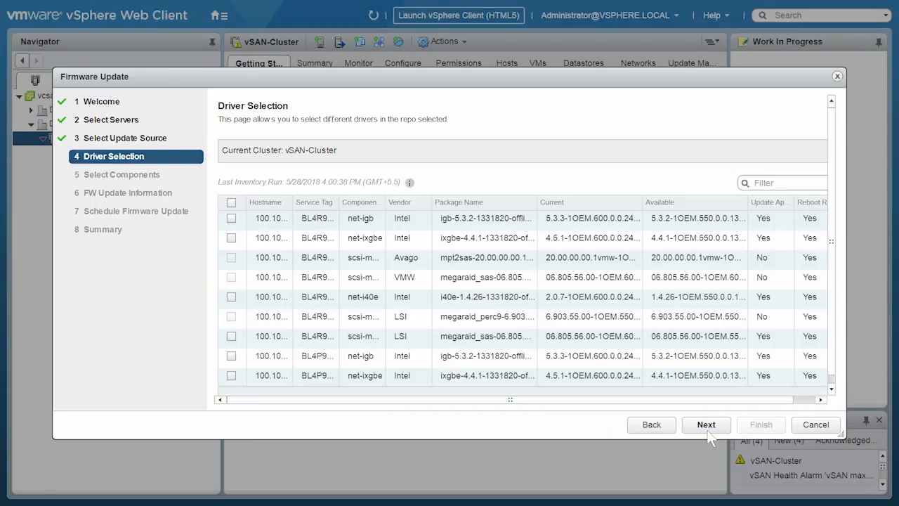
{"action": "left_click", "coordinate": [230, 217]}
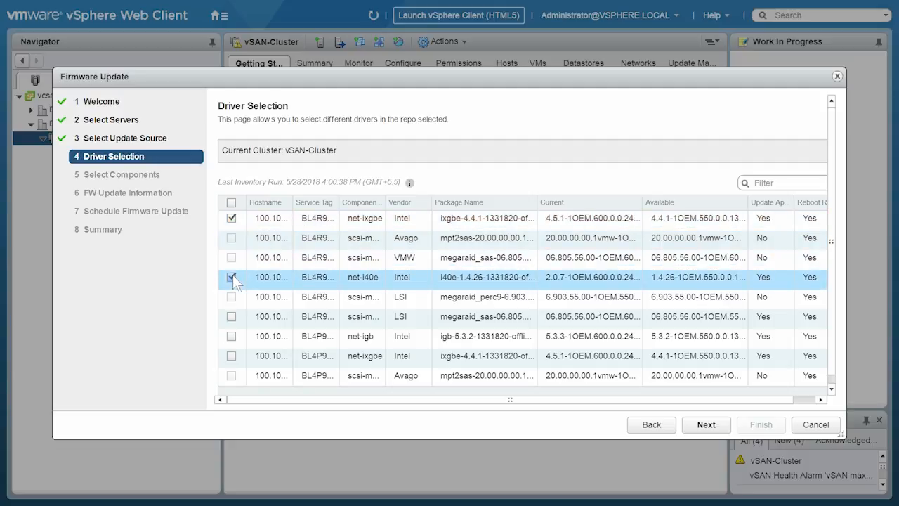
{"action": "left_click", "coordinate": [706, 424]}
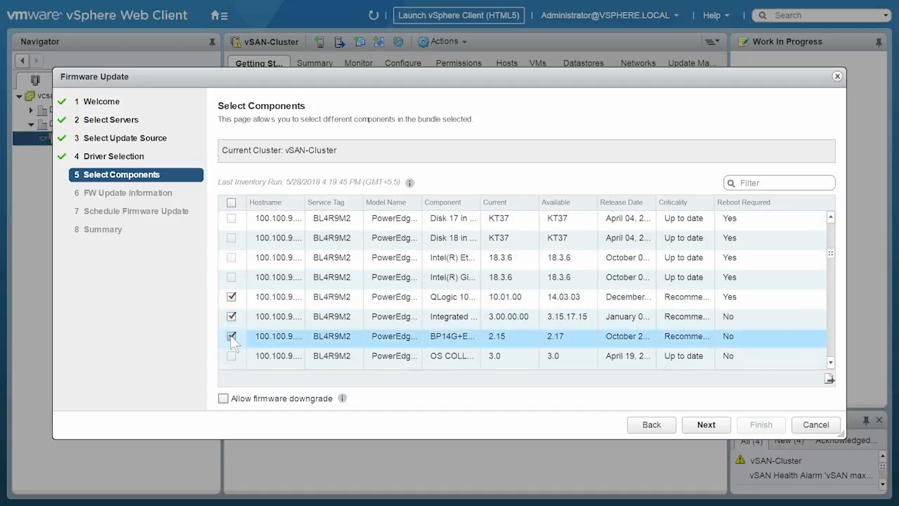
{"action": "left_click", "coordinate": [705, 424]}
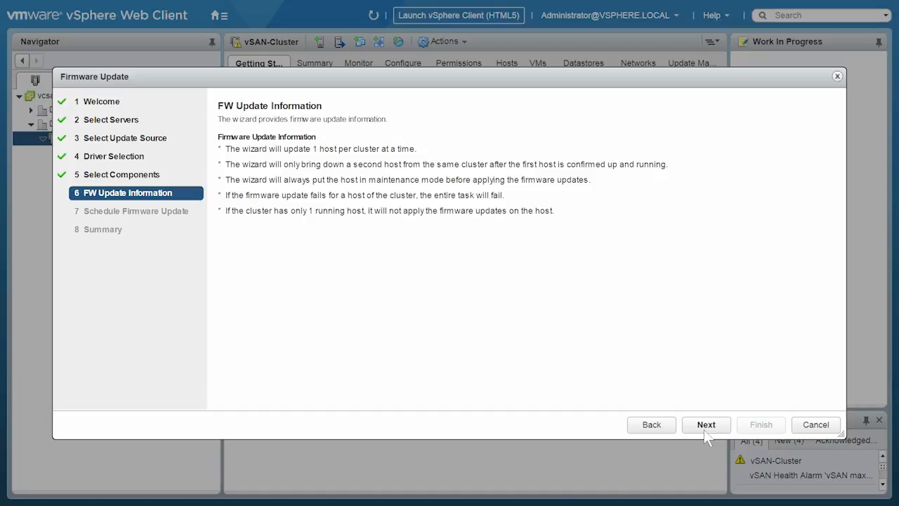
Schedule the job as Update Now with a 120-minute maintenance timeout and Full data migration
{"action": "left_click", "coordinate": [705, 424]}
{"action": "type", "text": "FirmwareUpdate"}
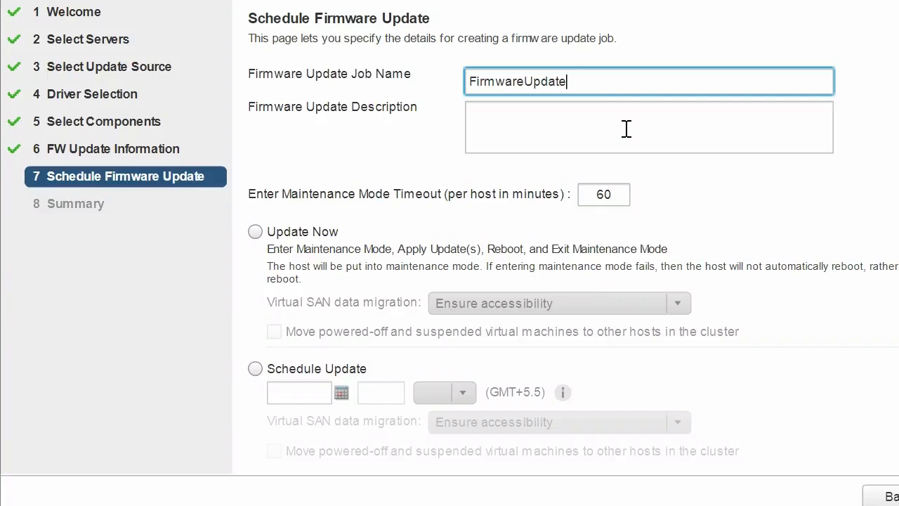
{"action": "left_click", "coordinate": [603, 194]}
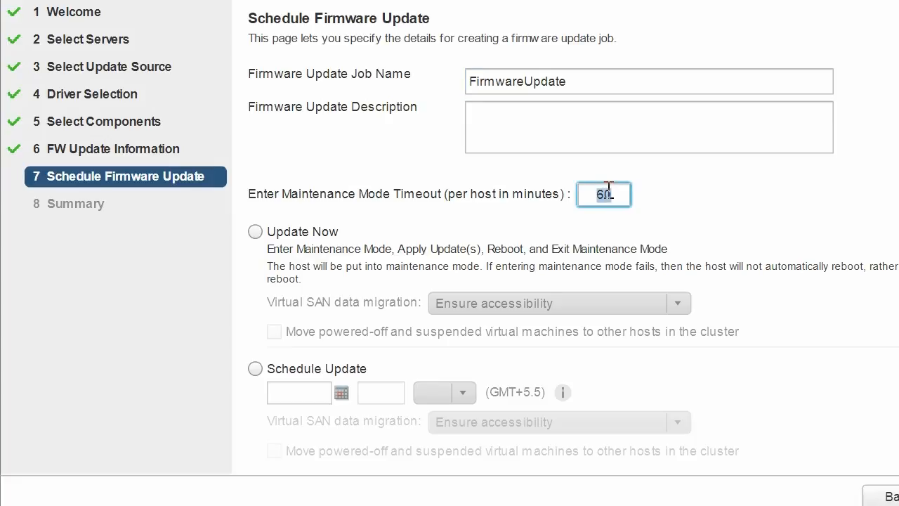
{"action": "type", "text": "120"}
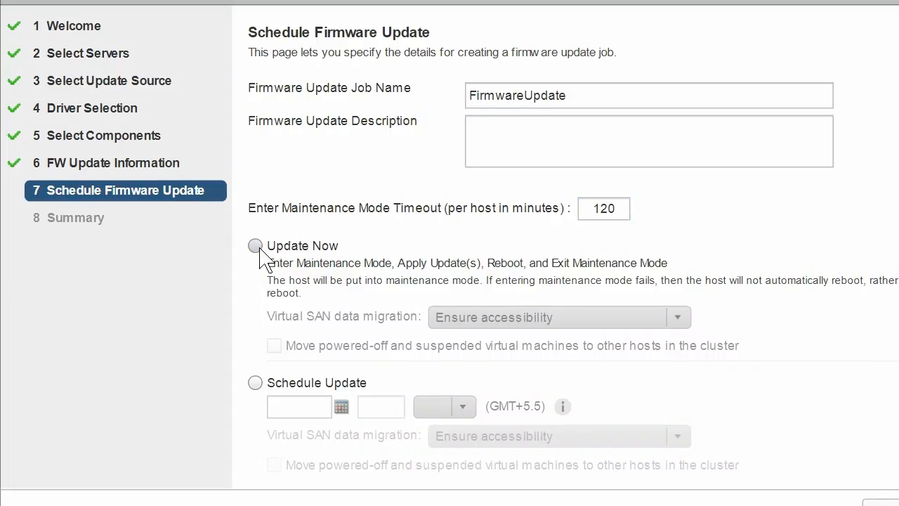
{"action": "left_click", "coordinate": [254, 246]}
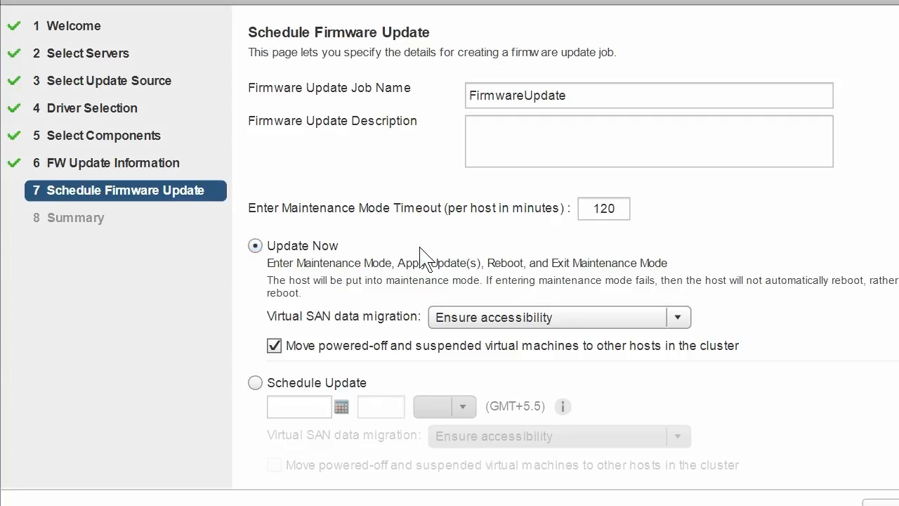
{"action": "left_click", "coordinate": [677, 318]}
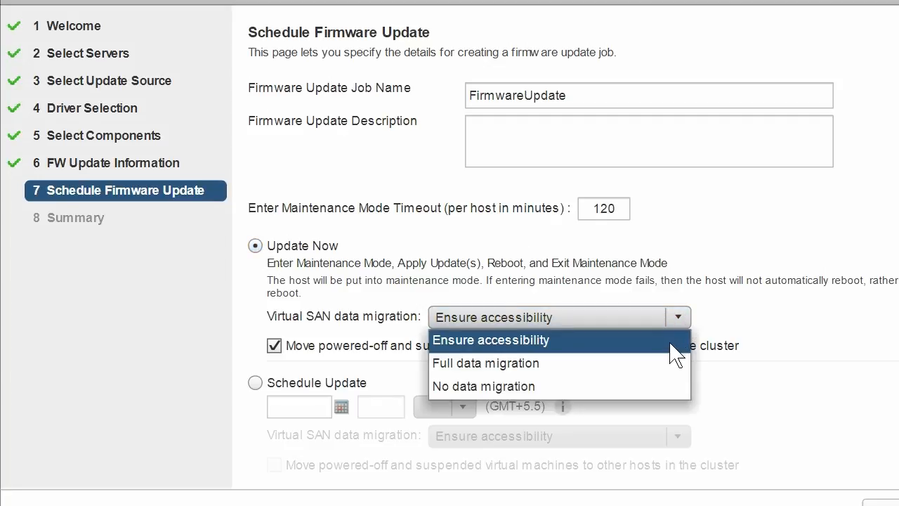
{"action": "left_click", "coordinate": [486, 362]}
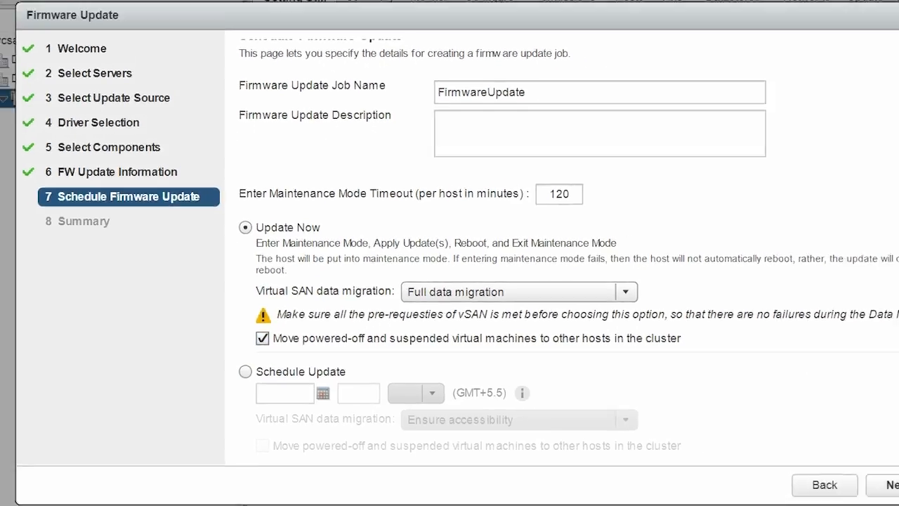
Review the expanded driver and firmware summary and finish the wizard to create the job
{"action": "left_click", "coordinate": [892, 485]}
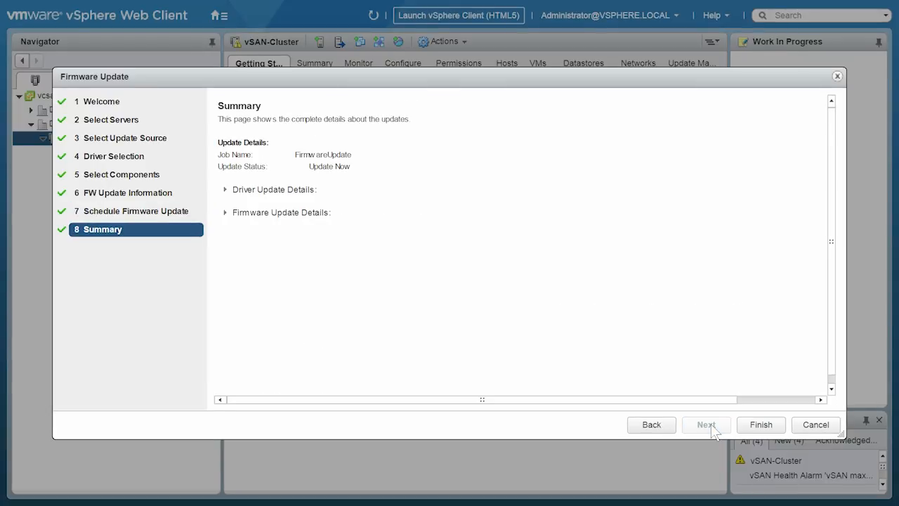
{"action": "left_click", "coordinate": [225, 188]}
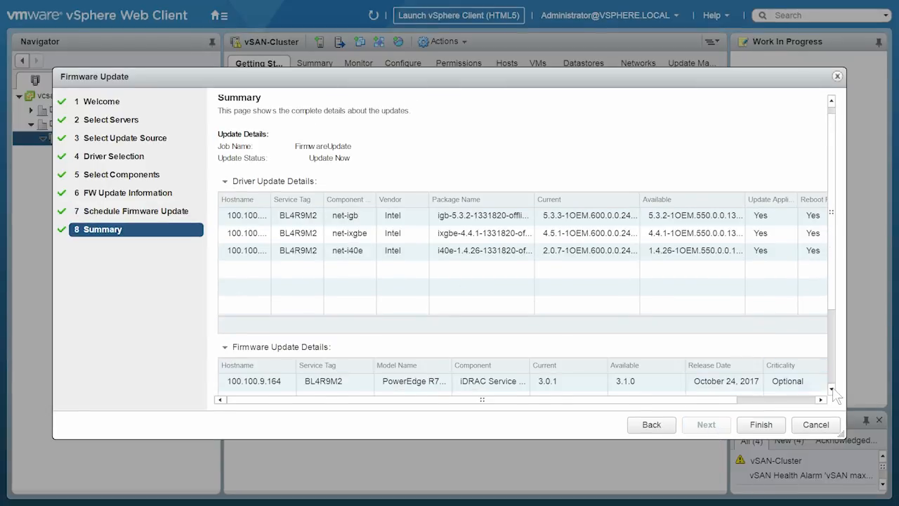
{"action": "scroll", "scroll_direction": "down", "scroll_amount": 3}
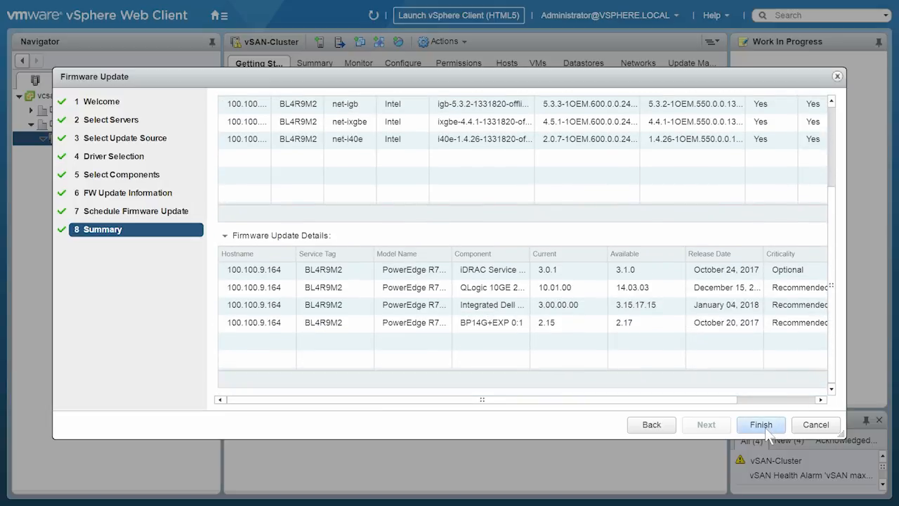
{"action": "left_click", "coordinate": [761, 424]}
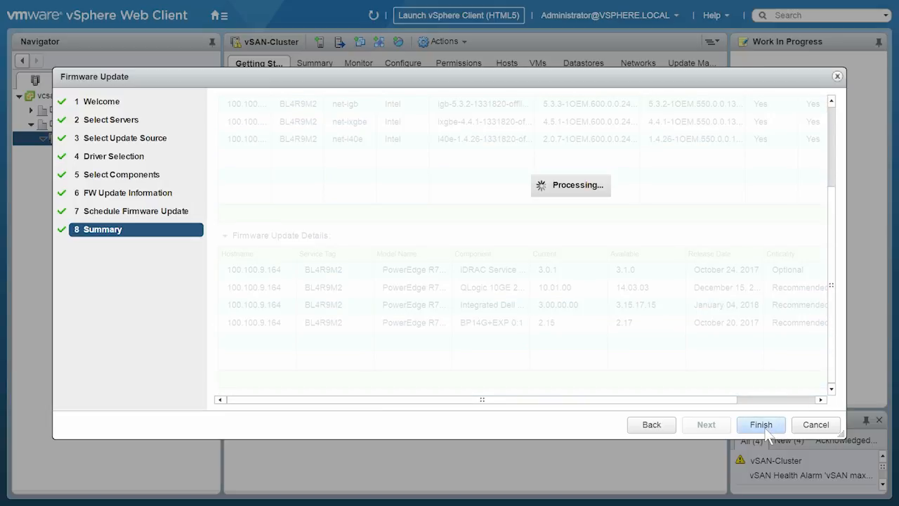
{"action": "left_click", "coordinate": [762, 424]}
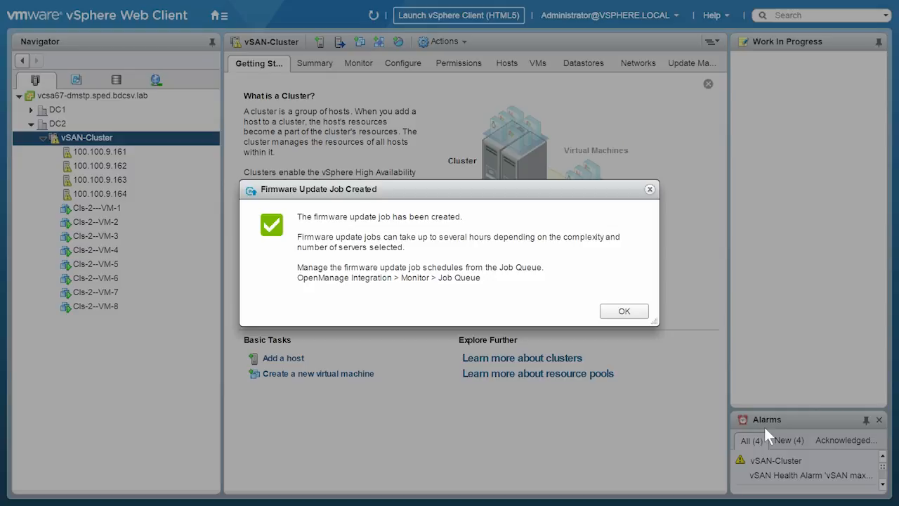
{"action": "mouse_move", "coordinate": [624, 330]}
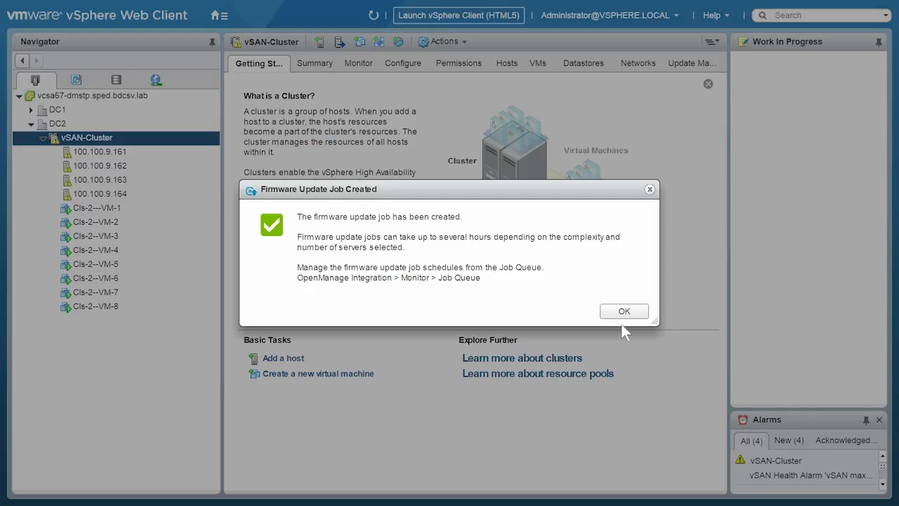
Acknowledge the Firmware Update Job Created dialog with OK
{"action": "left_click", "coordinate": [623, 310]}
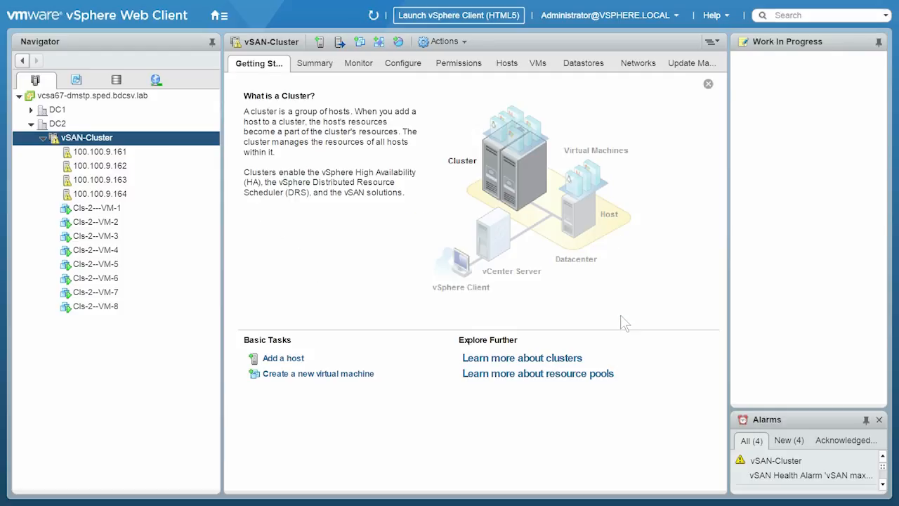